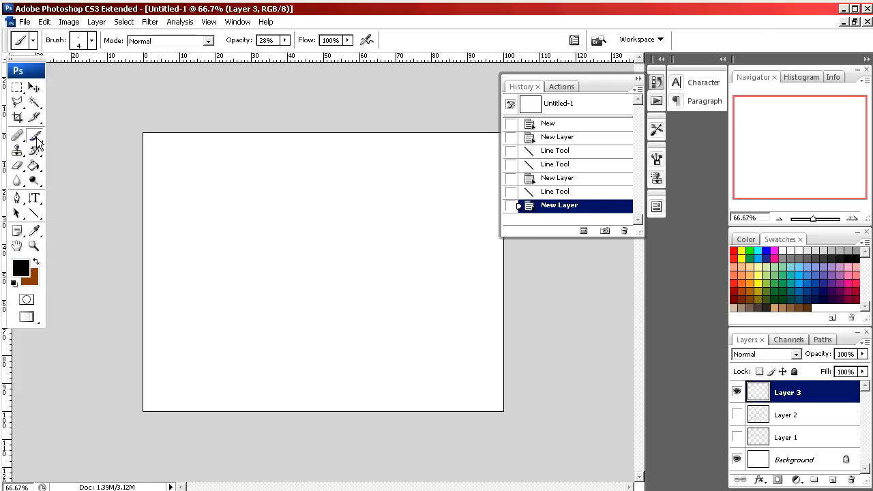
Paint a wavy grey stroke and a straight bottom line on Layer 3, then step back one History state.
left_click(91, 41)
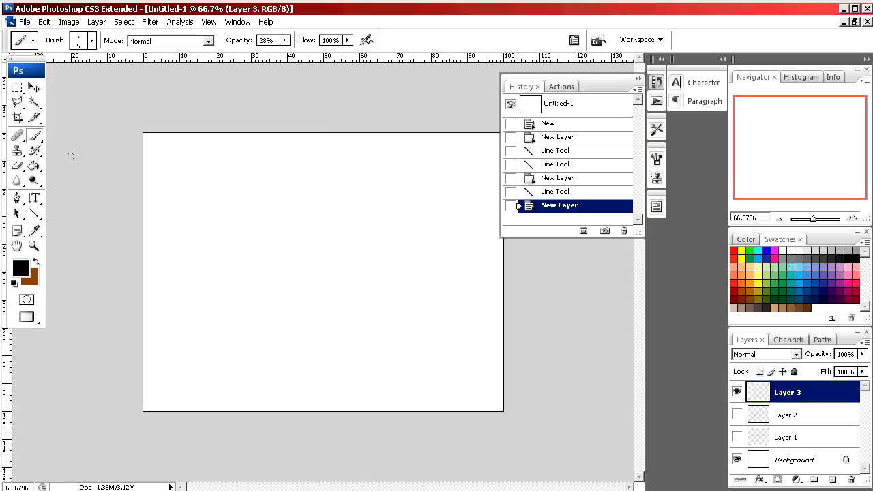
mouse_move(232, 236)
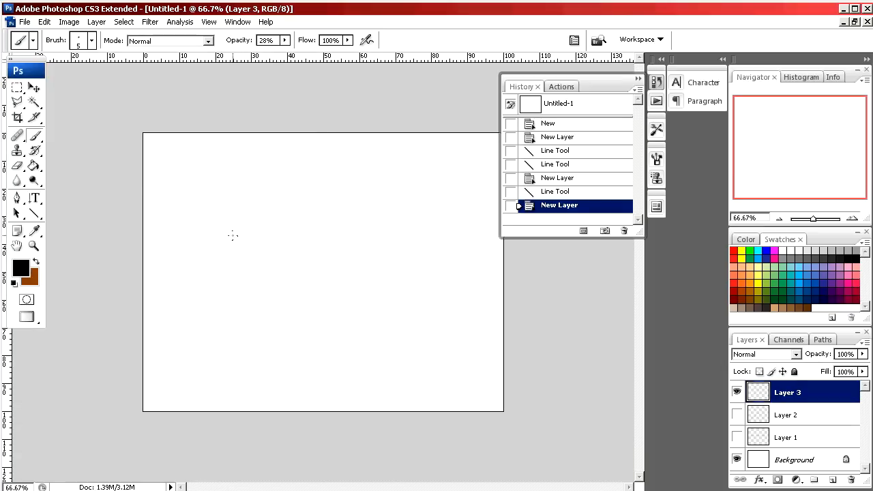
mouse_move(180, 250)
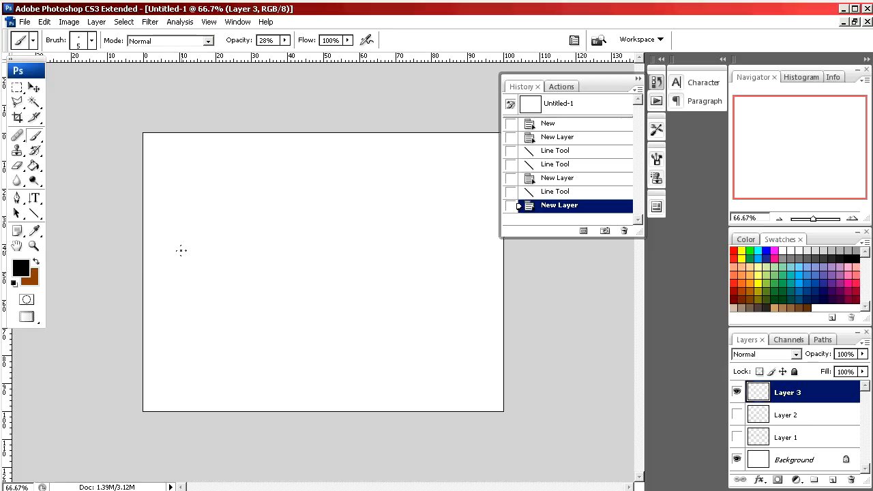
mouse_move(159, 165)
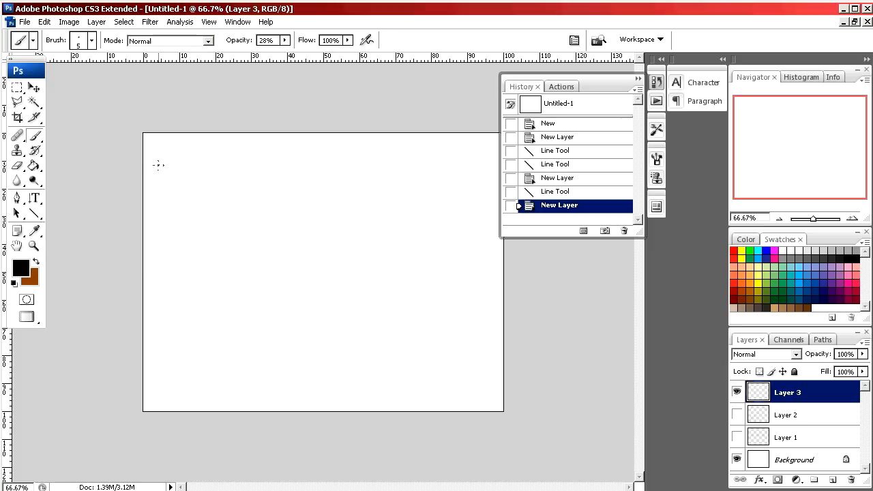
left_click_drag(161, 164, 379, 311)
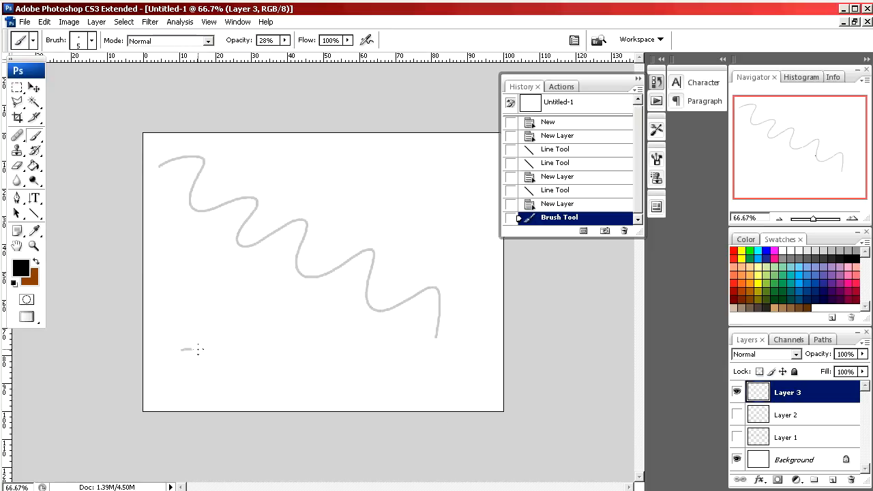
left_click_drag(183, 349, 461, 343)
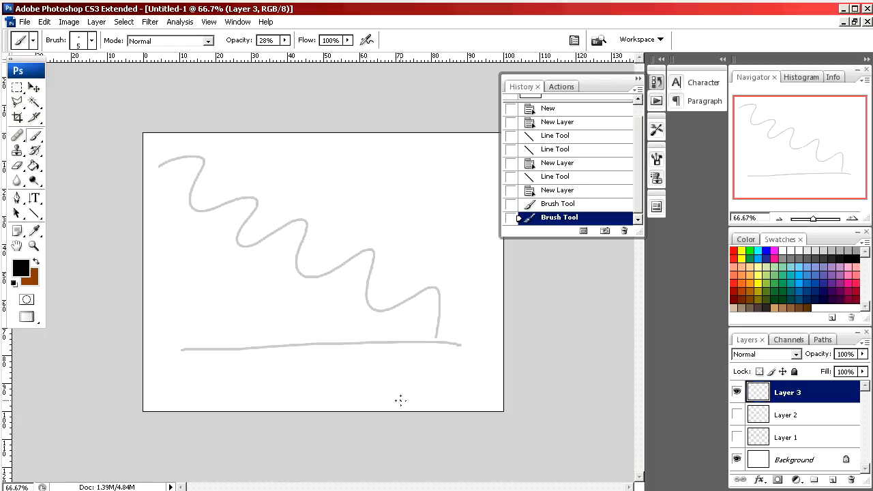
left_click(560, 203)
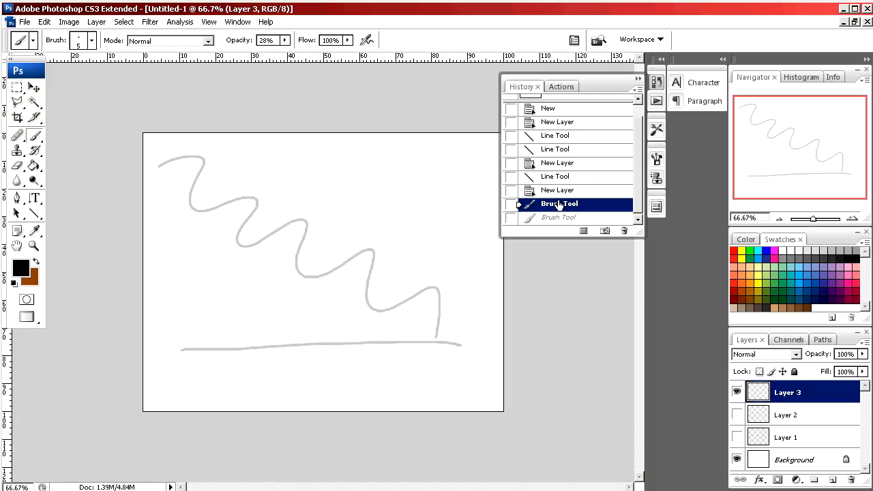
Revert to the New Layer state and draw a Shift-constrained diagonal line from top-left to bottom-right.
left_click(559, 190)
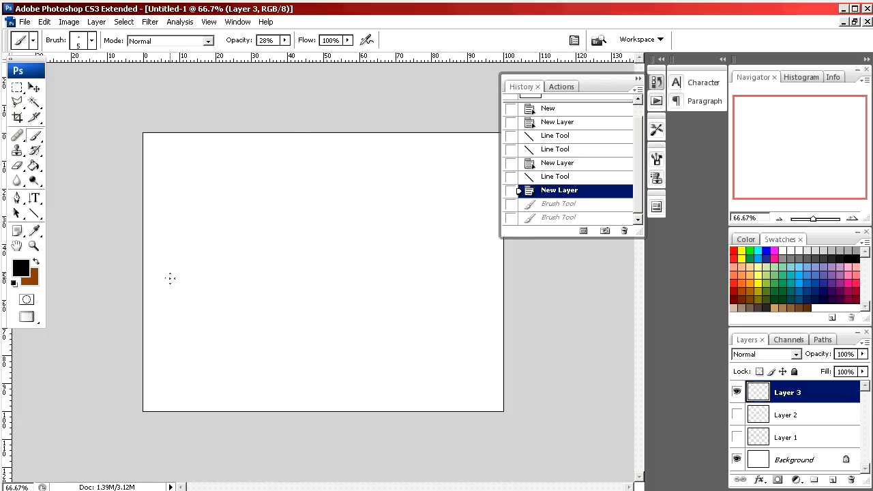
mouse_move(155, 249)
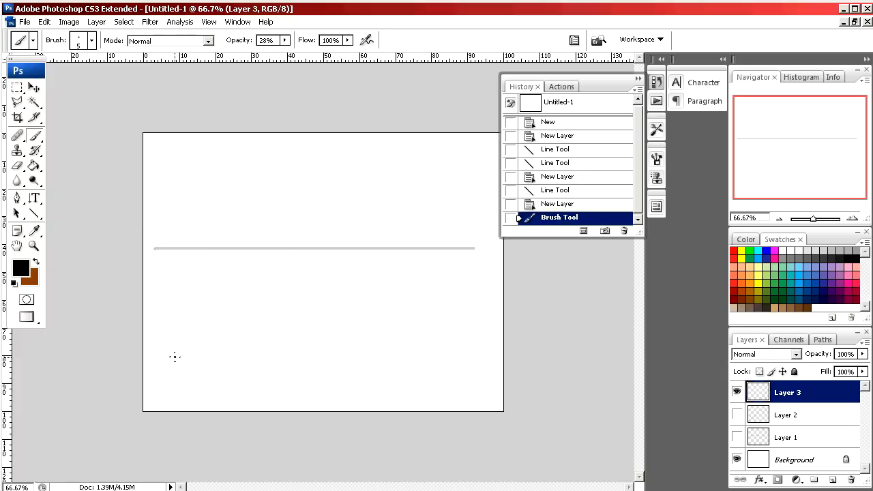
mouse_move(189, 159)
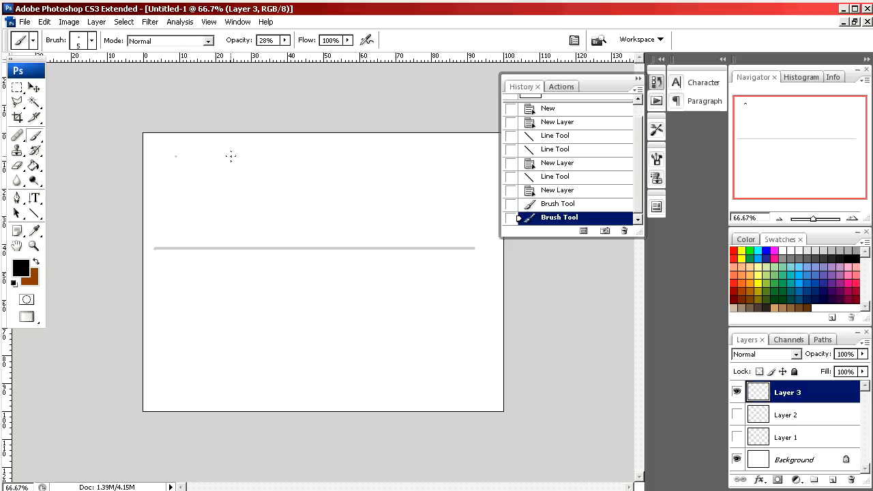
mouse_move(460, 379)
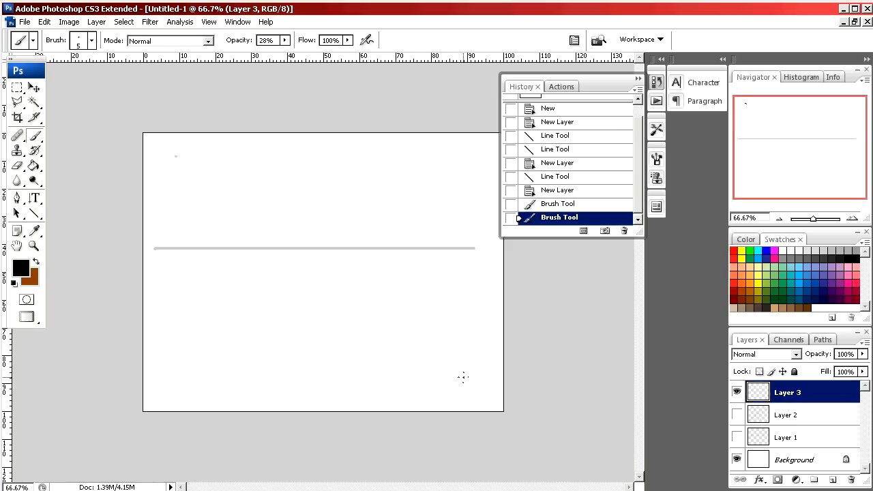
left_click_drag(176, 158, 463, 376)
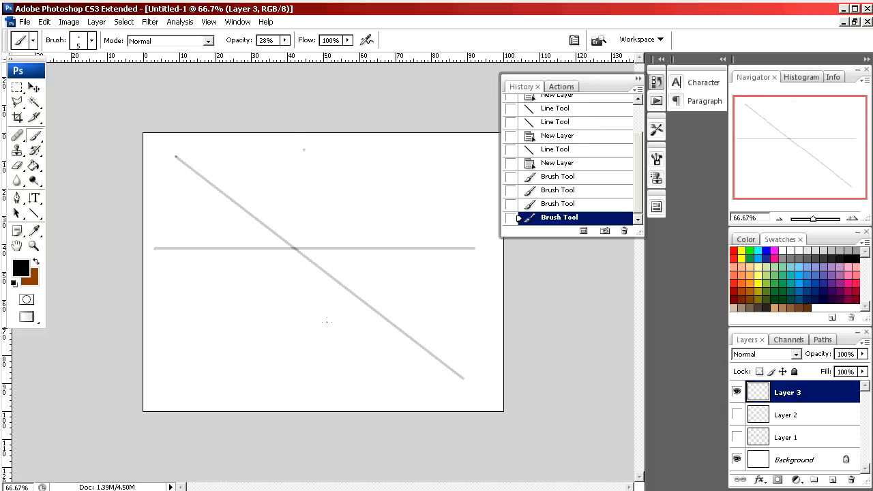